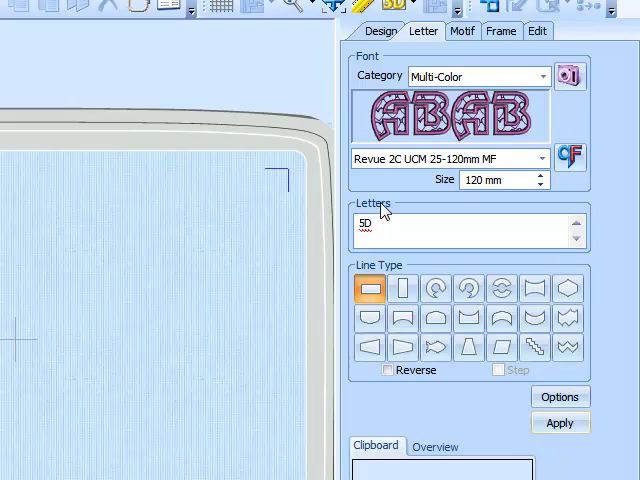
mouse_move(399, 188)
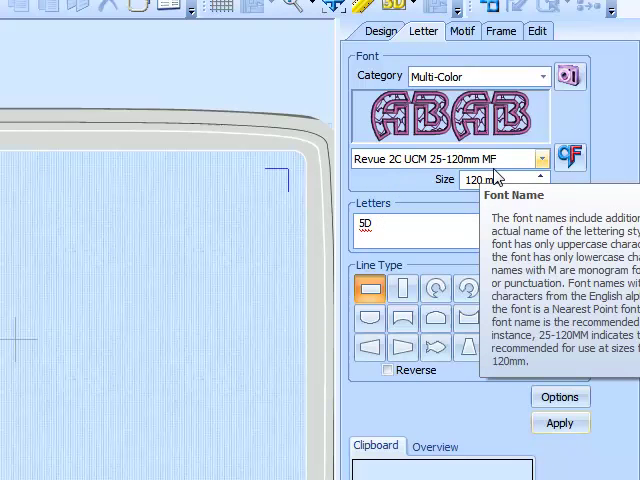
mouse_move(175, 264)
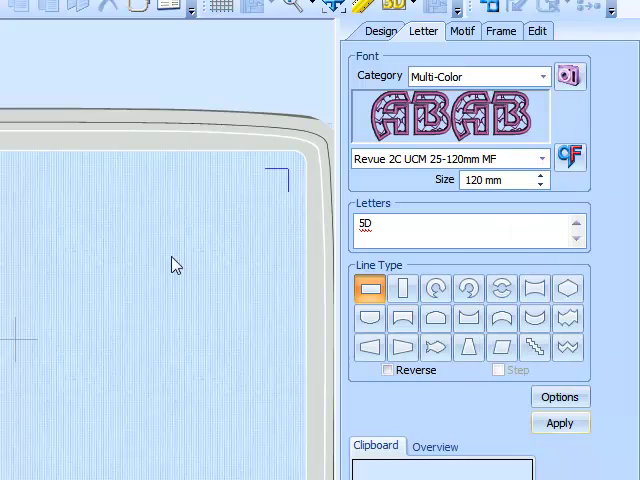
mouse_move(148, 272)
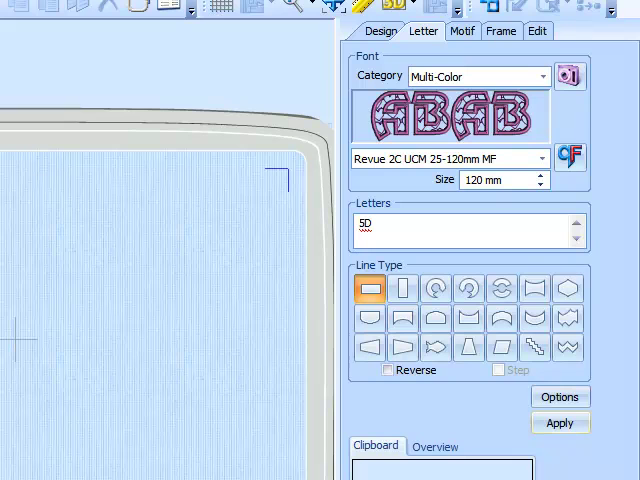
mouse_move(80, 340)
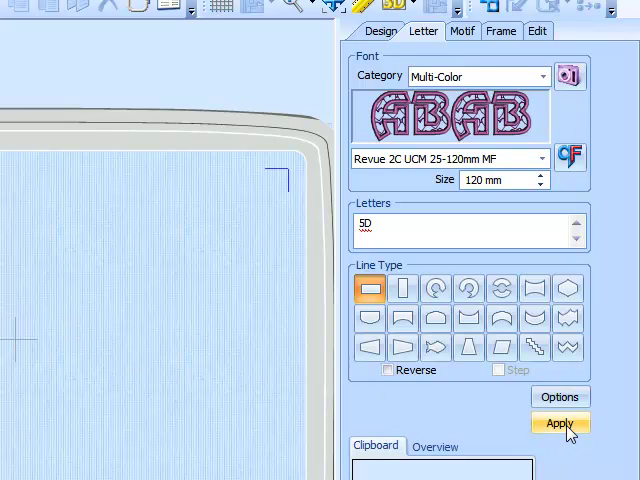
Create the large heart-filled 5D lettering and bring up its Motif Fill properties
click(559, 423)
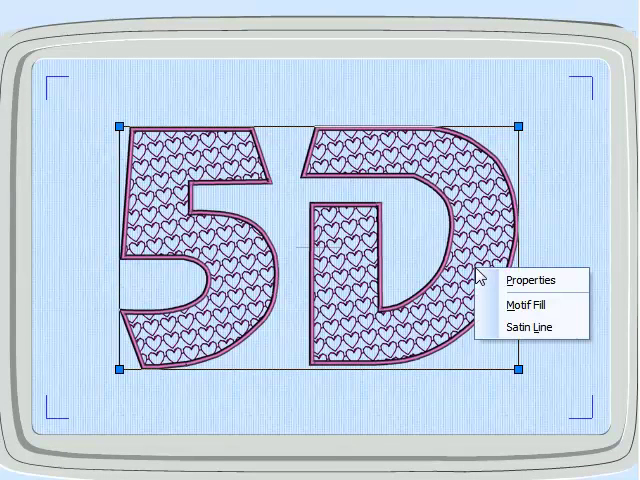
mouse_move(532, 311)
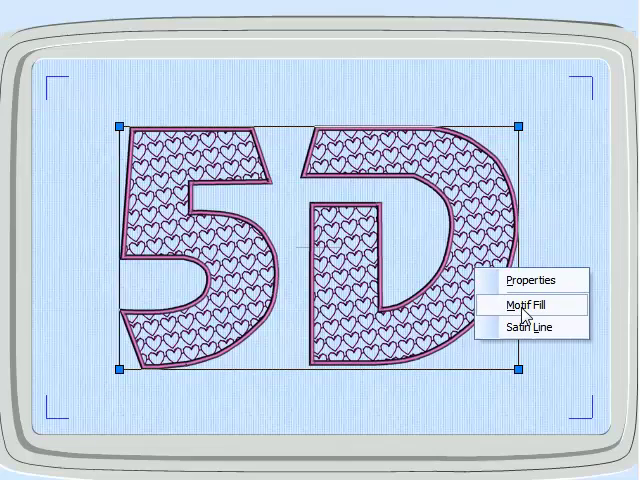
click(522, 304)
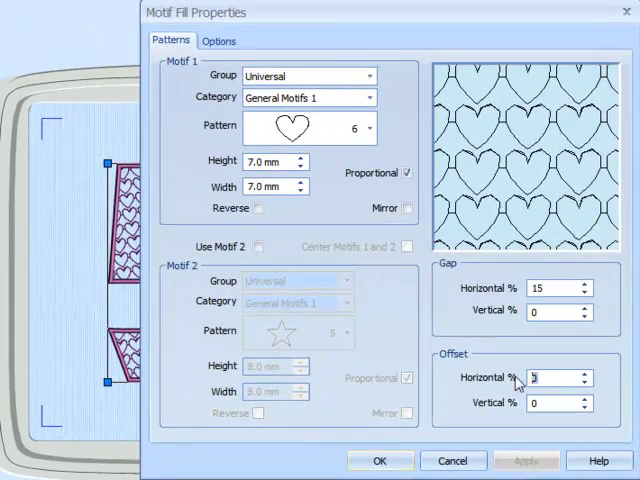
Give the heart motif a 50% horizontal offset, 8.7 mm height and 7.4 mm width, non-proportional
text(50)
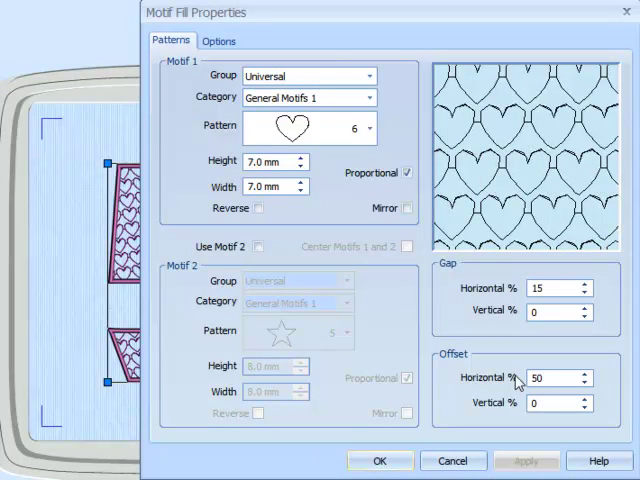
click(302, 157)
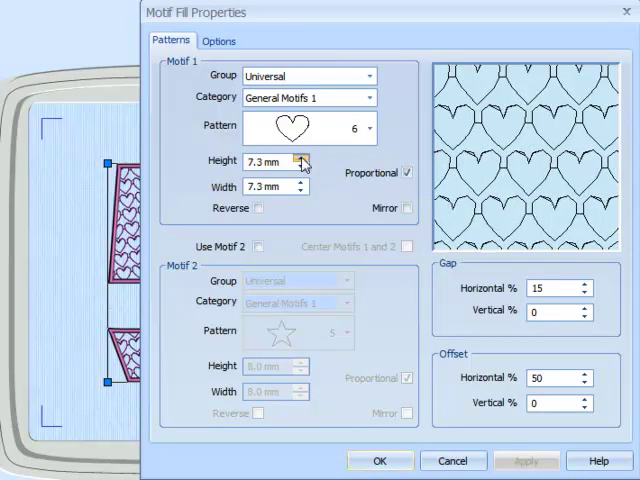
click(302, 158)
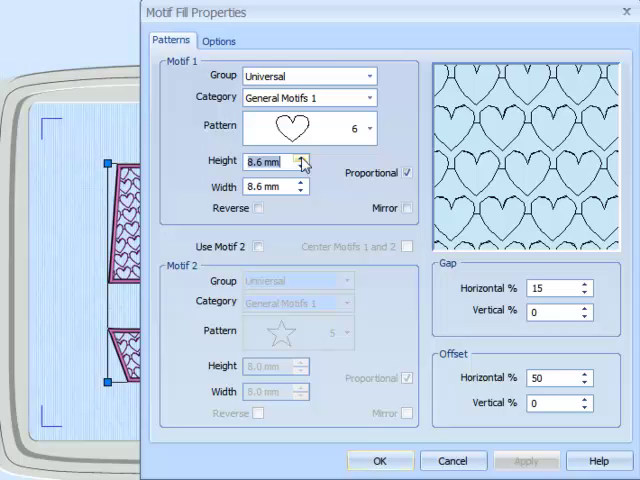
click(303, 158)
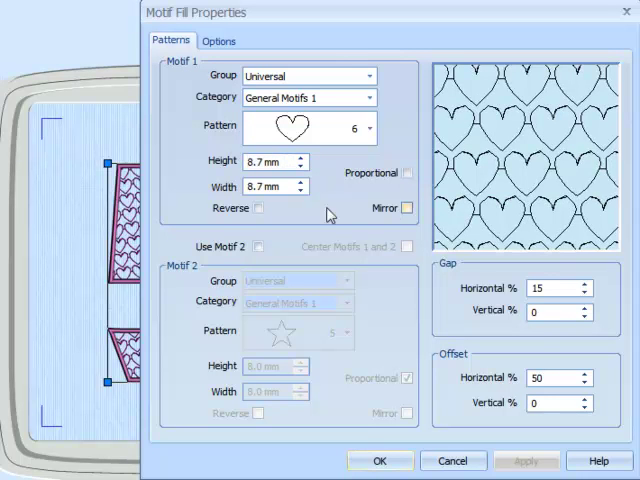
click(302, 182)
text(7.4)
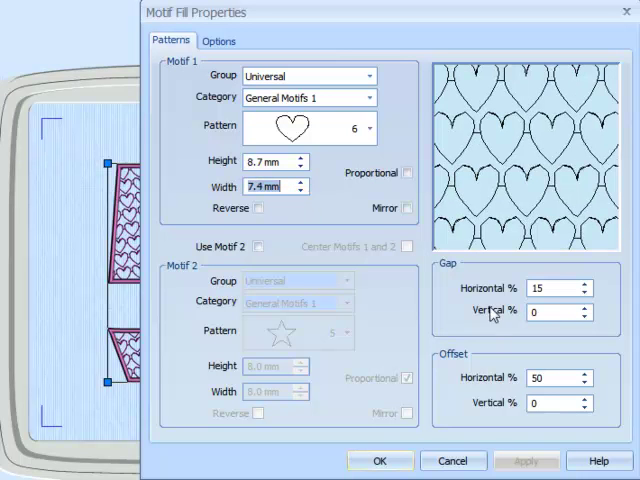
click(375, 460)
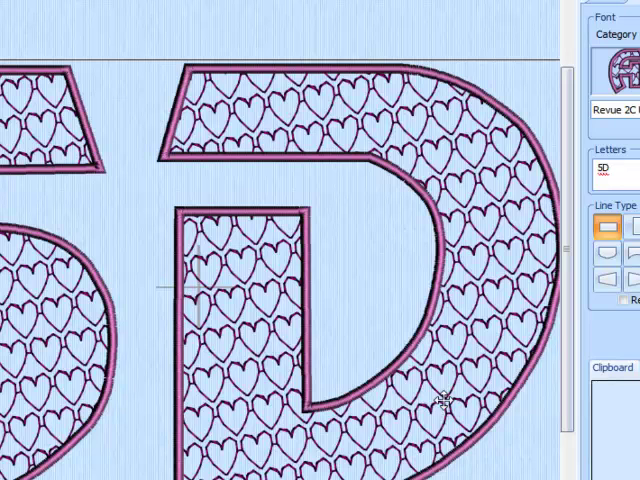
mouse_move(456, 160)
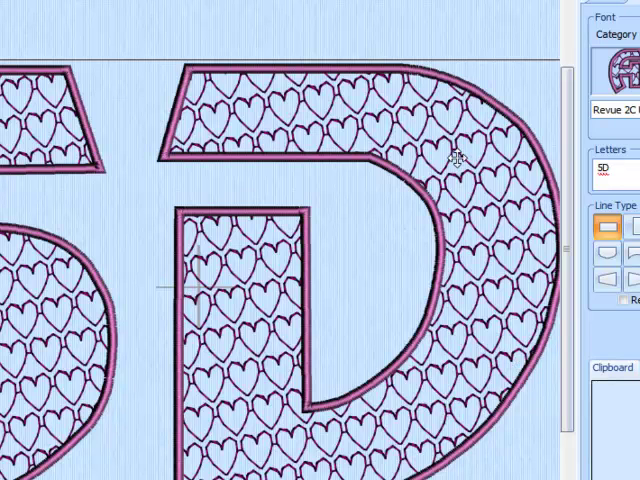
Reopen Motif Fill for the heart-filled 5D lettering via its context menu
right_click(455, 160)
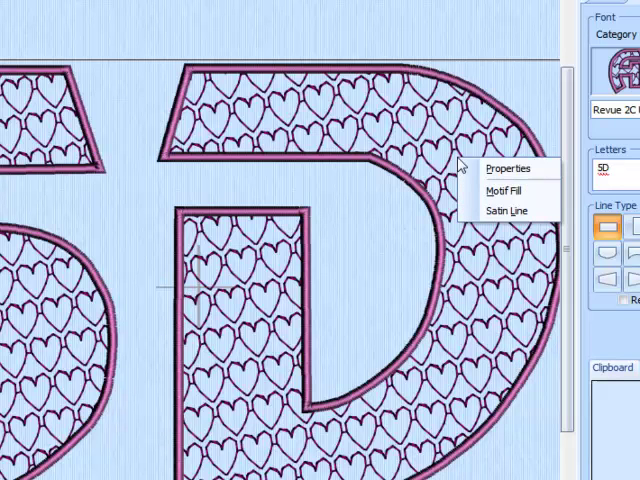
click(505, 190)
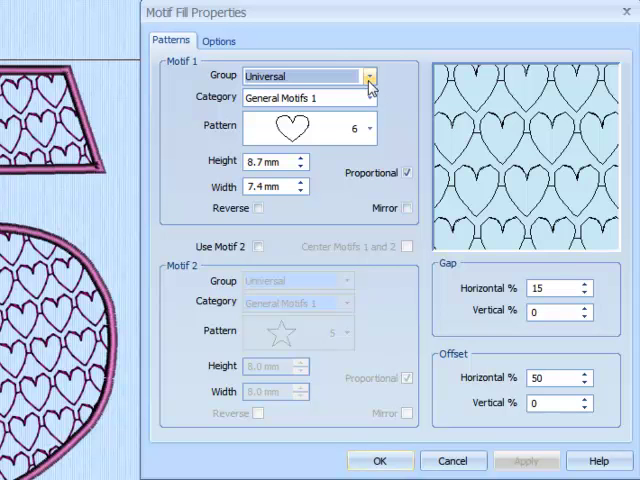
Change the motif category to Hand Stitches 1, pattern 1, at 2.5 × 5.0 mm
click(368, 99)
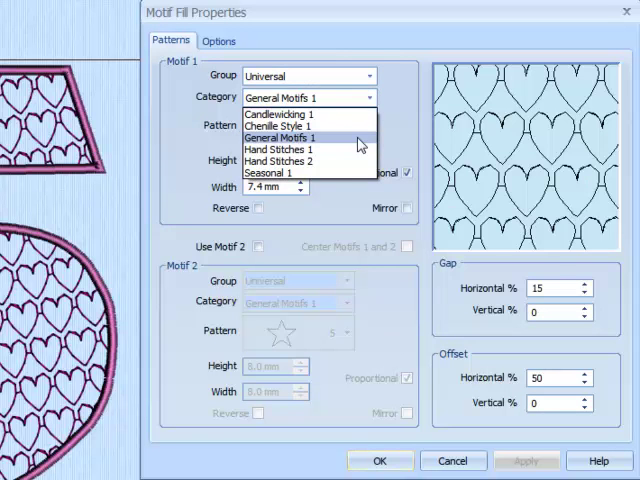
click(278, 149)
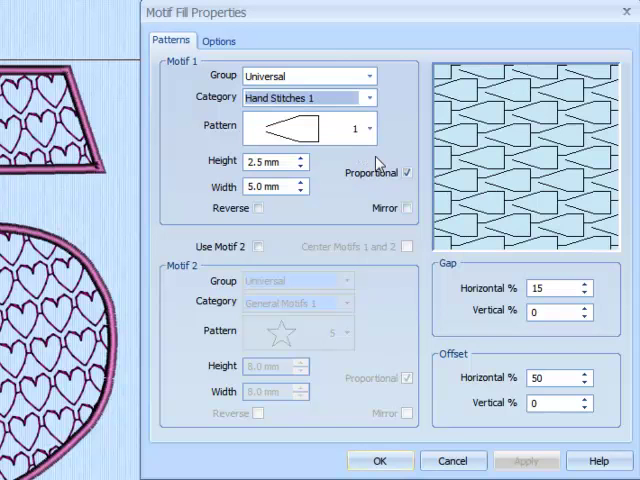
mouse_move(387, 173)
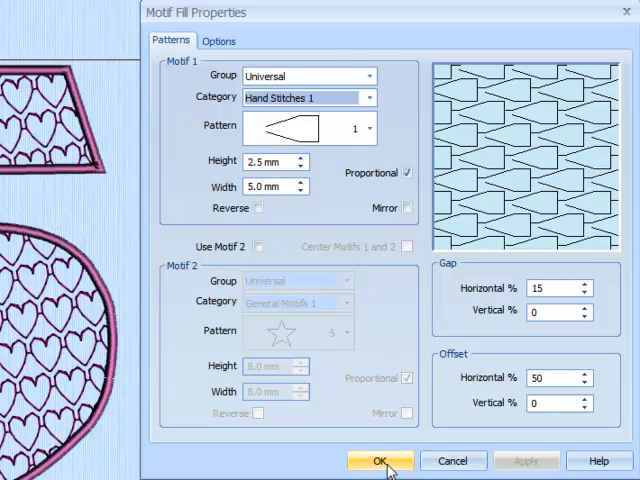
click(379, 460)
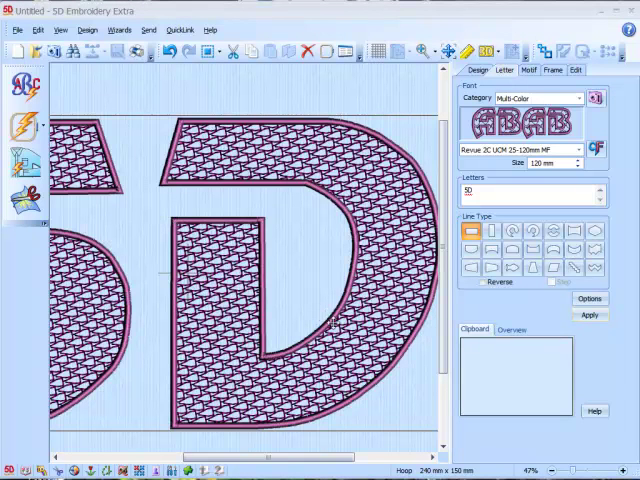
mouse_move(333, 298)
text(50)
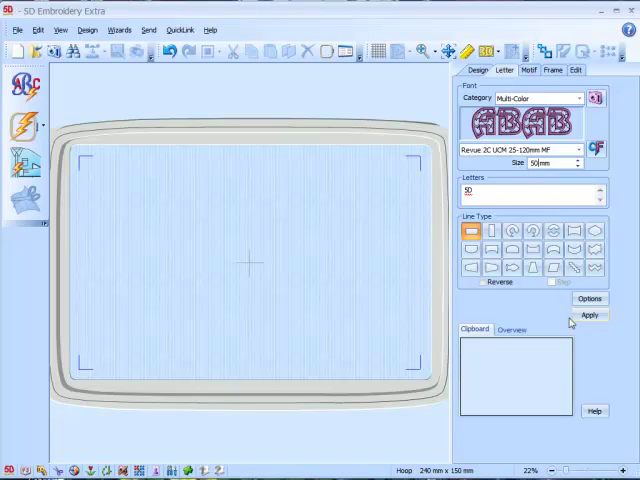
Apply the 5D lettering at 50 mm, centred in the hoop
click(589, 316)
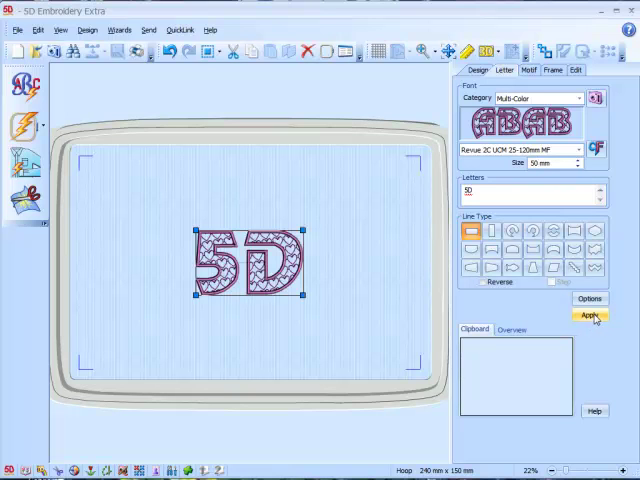
click(590, 316)
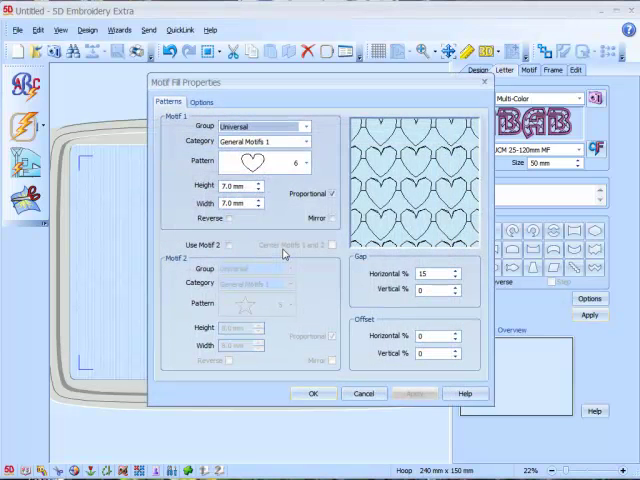
Switch the 50 mm lettering's motif to Hand Stitches 1 (2.5 × 5.0 mm) and confirm
click(305, 141)
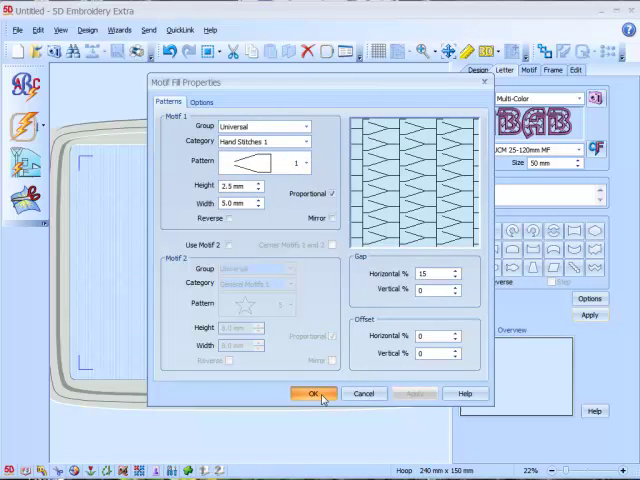
click(311, 393)
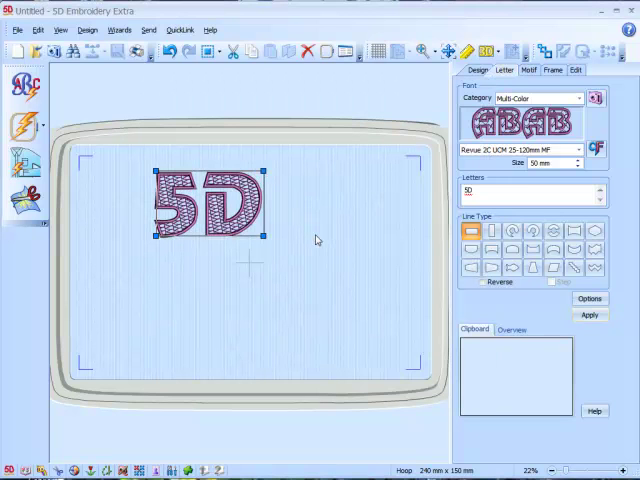
mouse_move(311, 237)
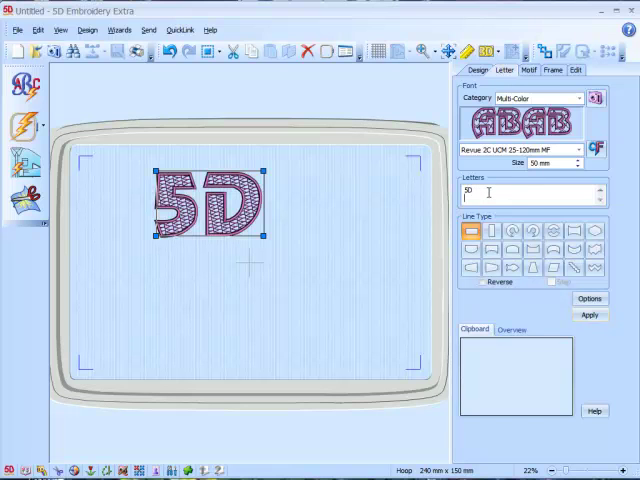
Add 'Embroidery' as a second line at 45 mm and select the 5D lettering
text(Embroidery)
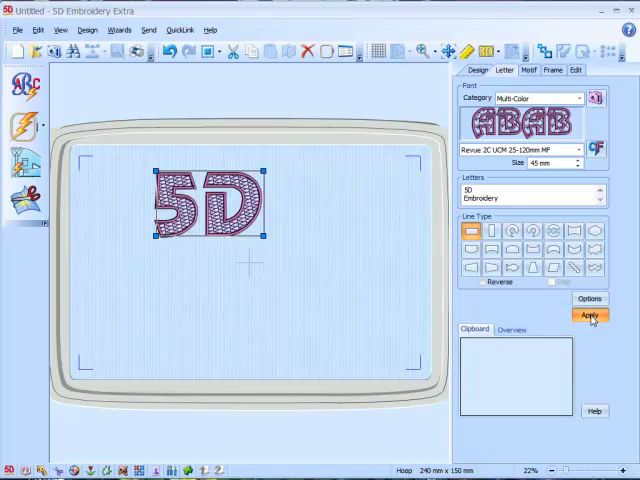
click(588, 315)
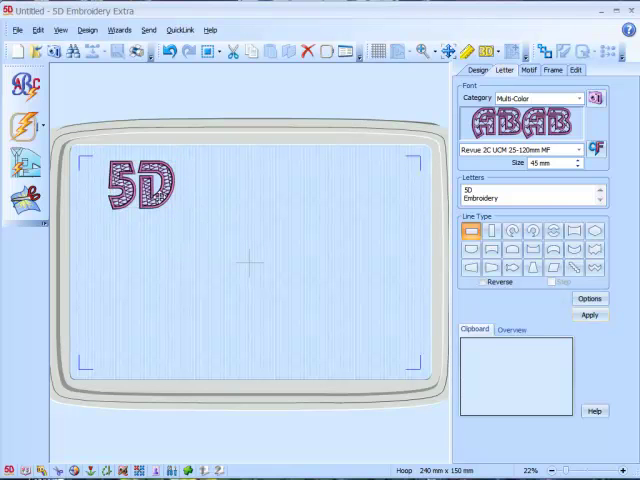
click(128, 192)
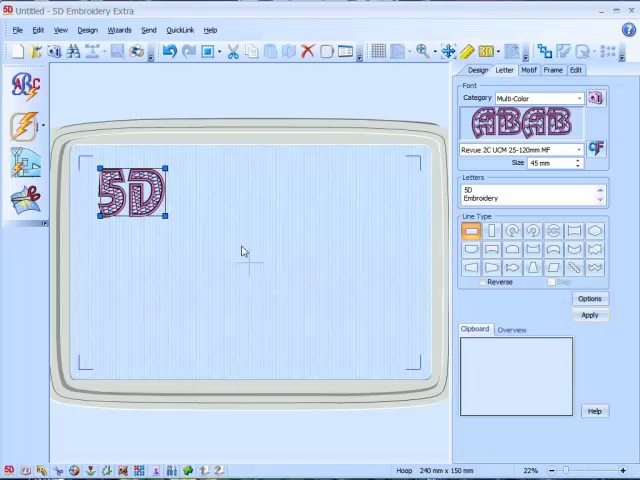
Edit the lettering's properties to read '5D' over 'Embroidery', centre-aligned
right_click(135, 195)
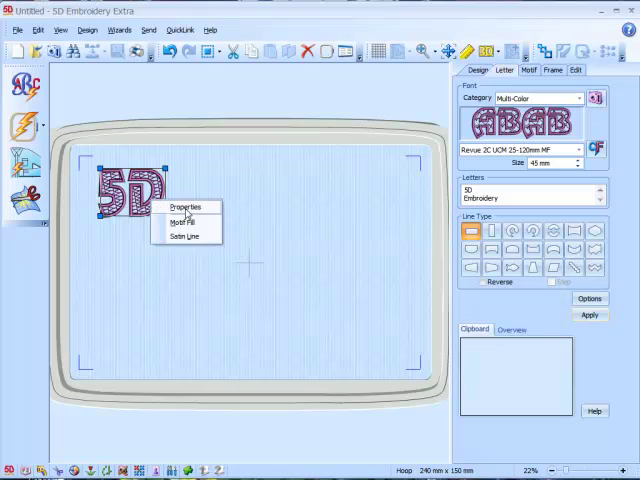
click(180, 207)
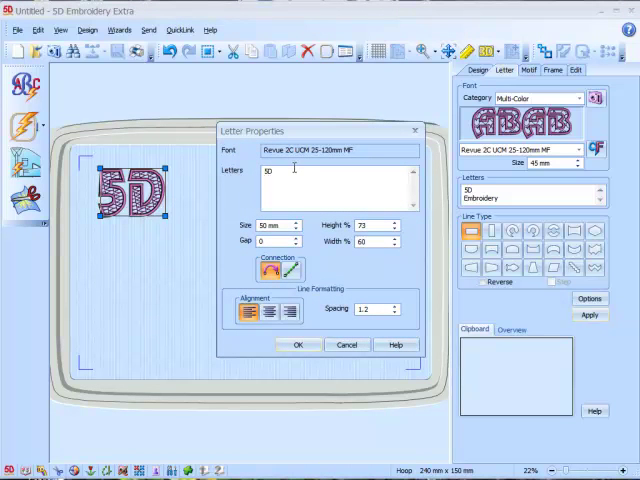
text(Embroidery)
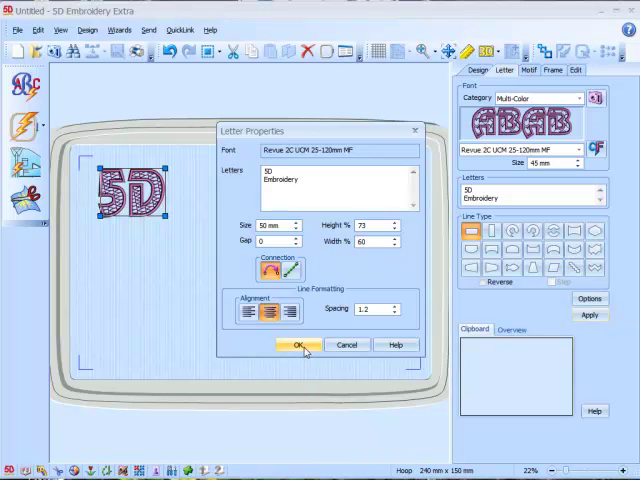
click(292, 344)
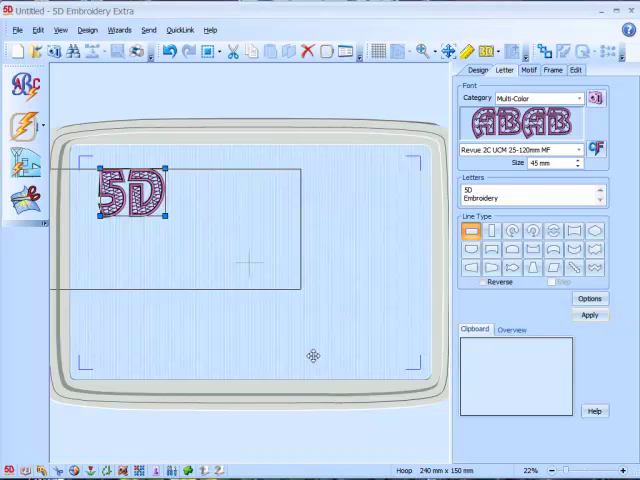
Apply the centred two-line '5D EMBROIDERY' lettering across the hoop width
click(589, 315)
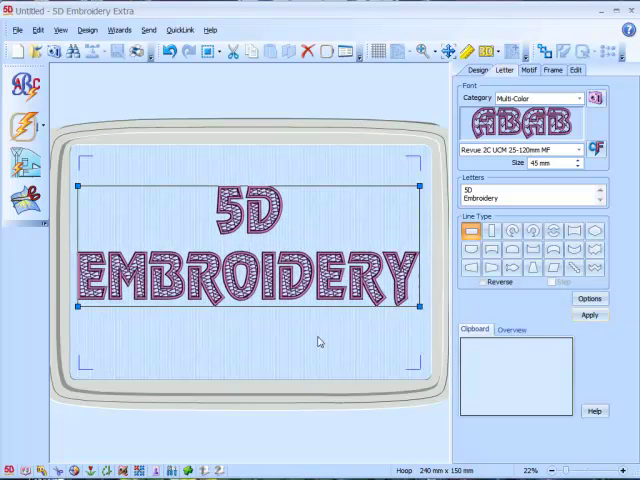
mouse_move(270, 363)
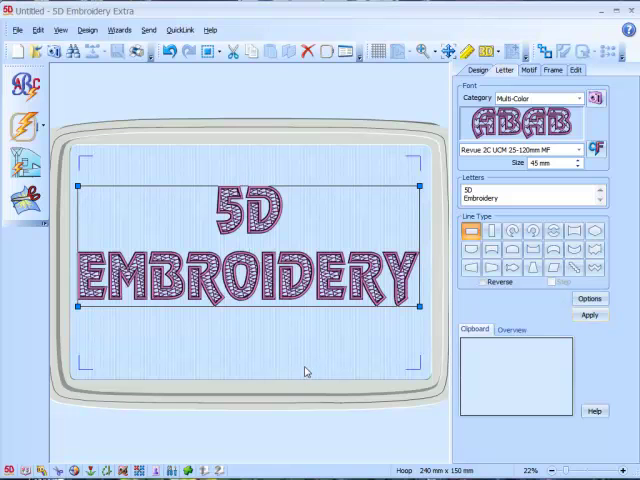
mouse_move(316, 222)
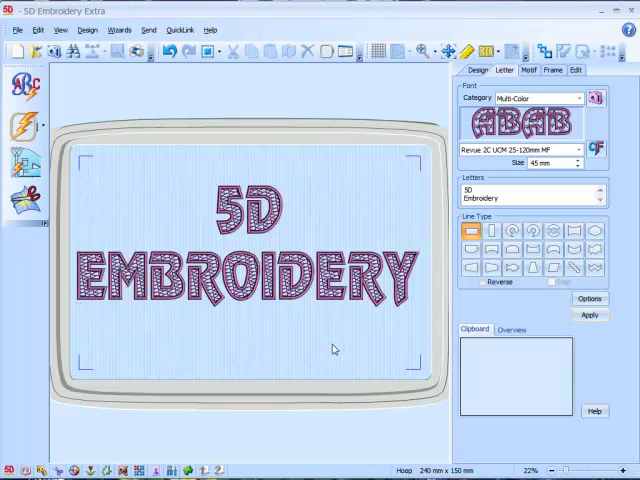
mouse_move(406, 335)
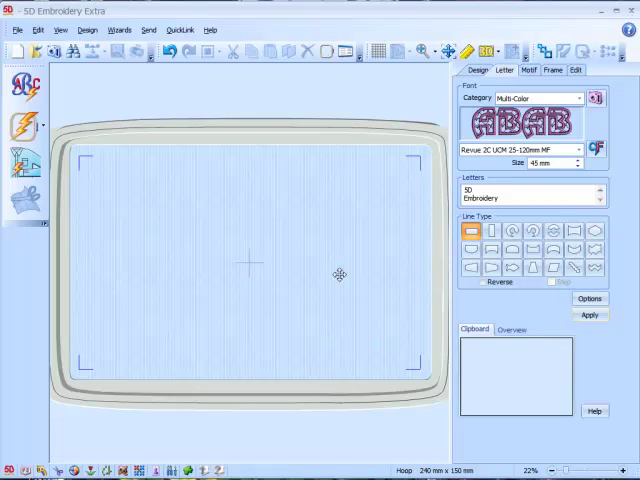
Create 35 mm two-line lettering with Motif Fill stitch type using the Hand Stitches 2 pattern
click(589, 298)
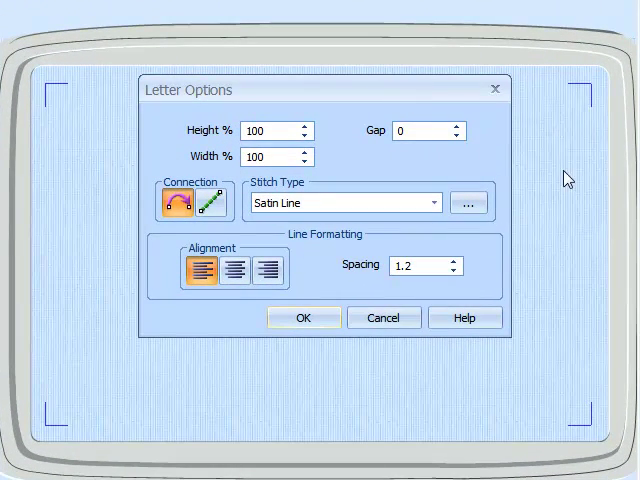
mouse_move(240, 195)
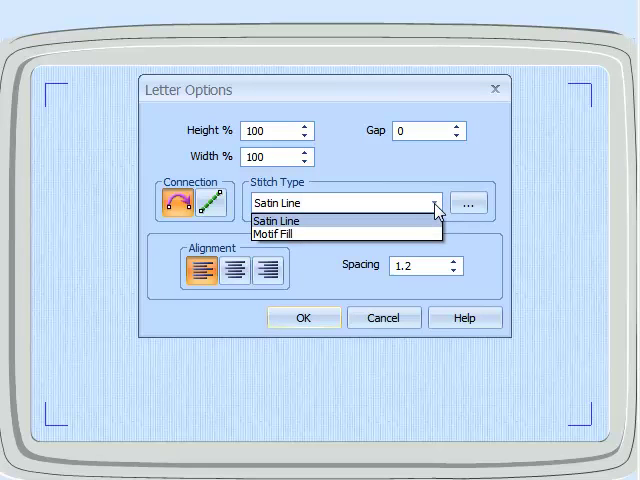
click(280, 233)
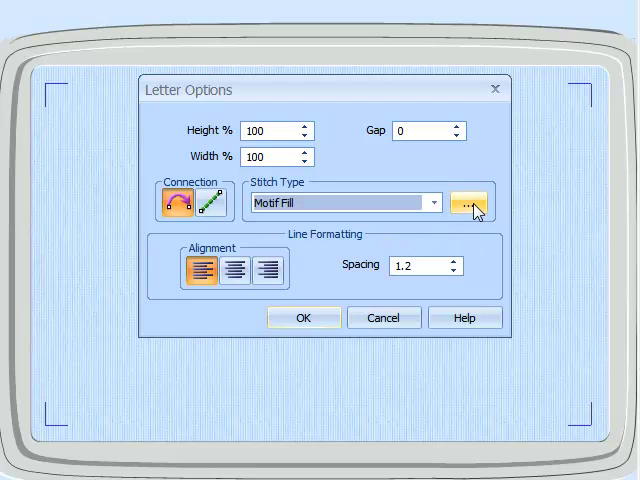
click(468, 202)
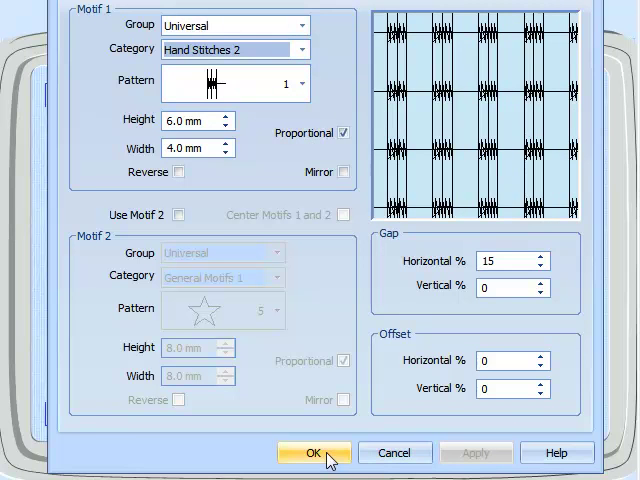
click(311, 452)
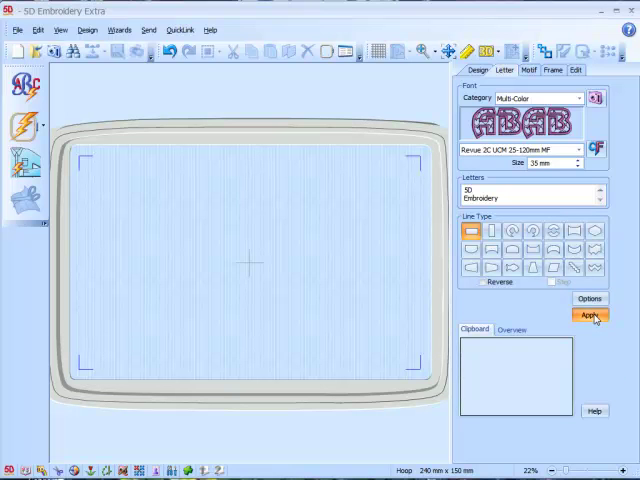
click(588, 316)
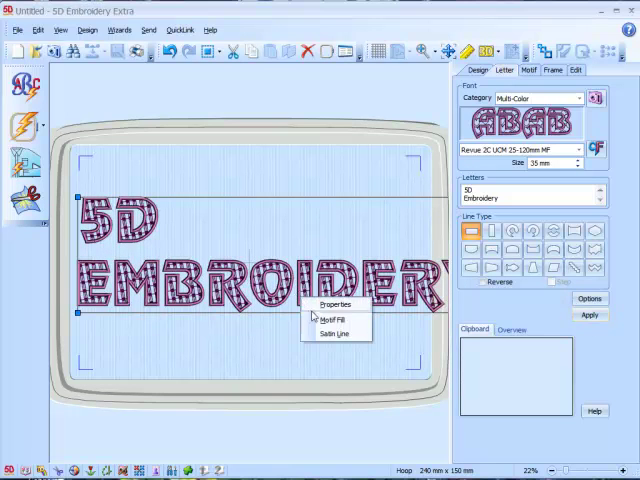
Centre-align the two '5D EMBROIDERY' lines and reduce the lettering size to 30 mm
click(331, 304)
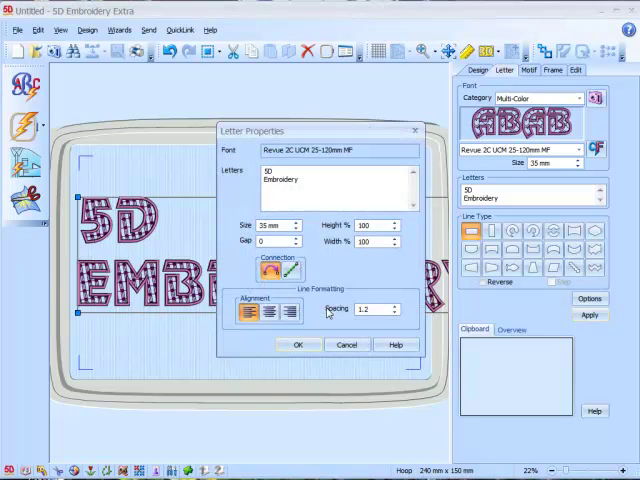
click(267, 312)
text(30)
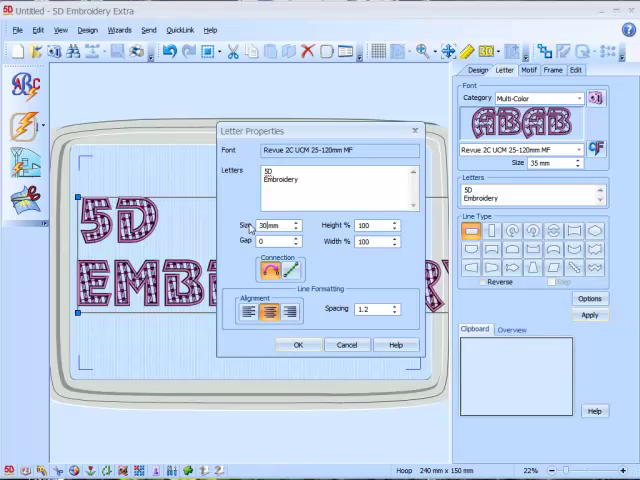
click(297, 344)
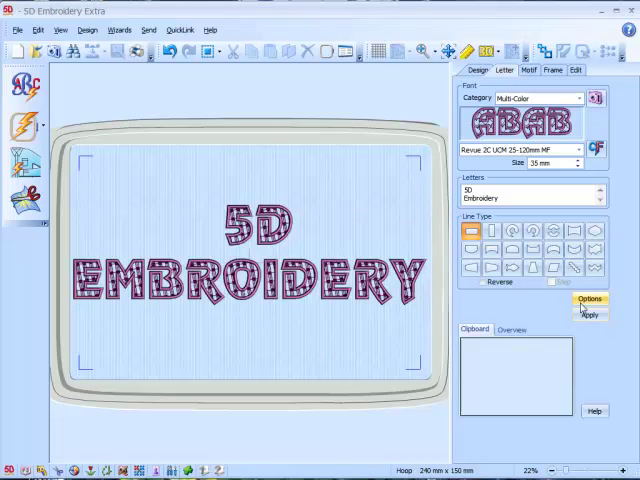
mouse_move(508, 314)
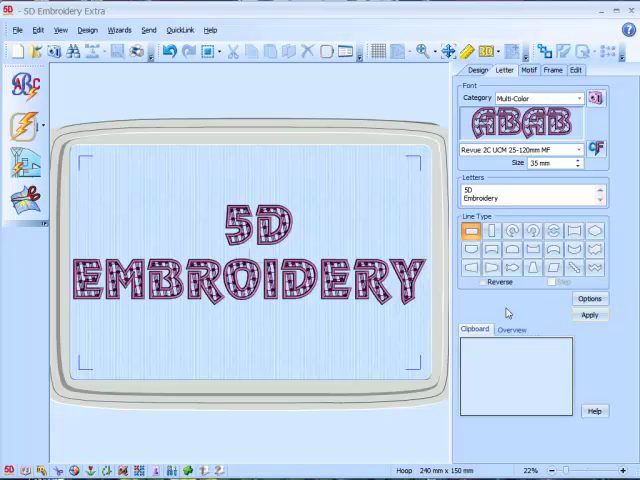
mouse_move(508, 313)
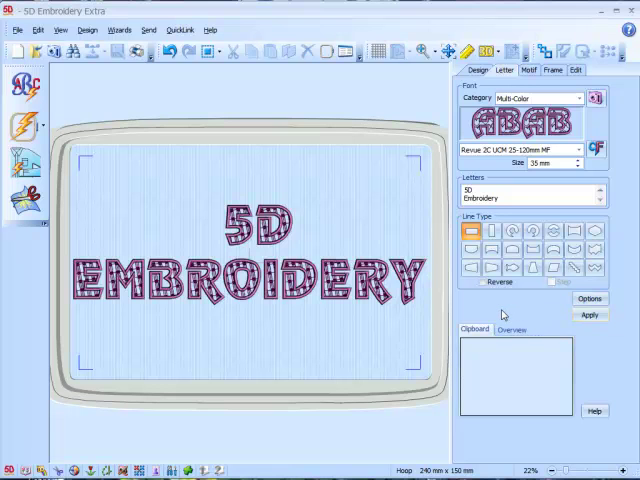